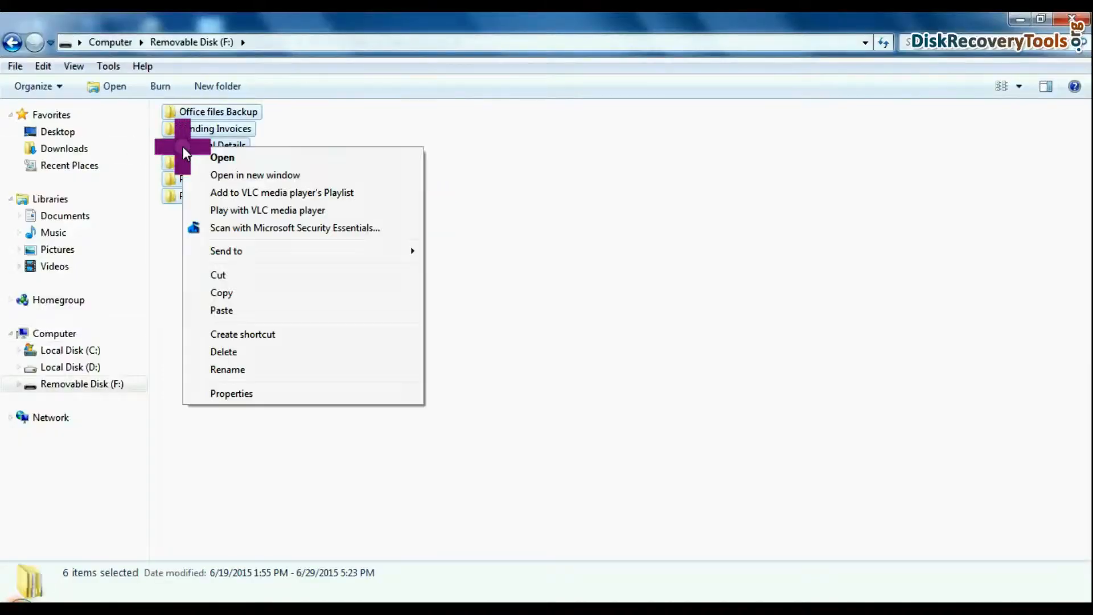
# Delete the selected folders from Removable Disk (F:) and begin formatting the pen drive.
pyautogui.click(223, 352)
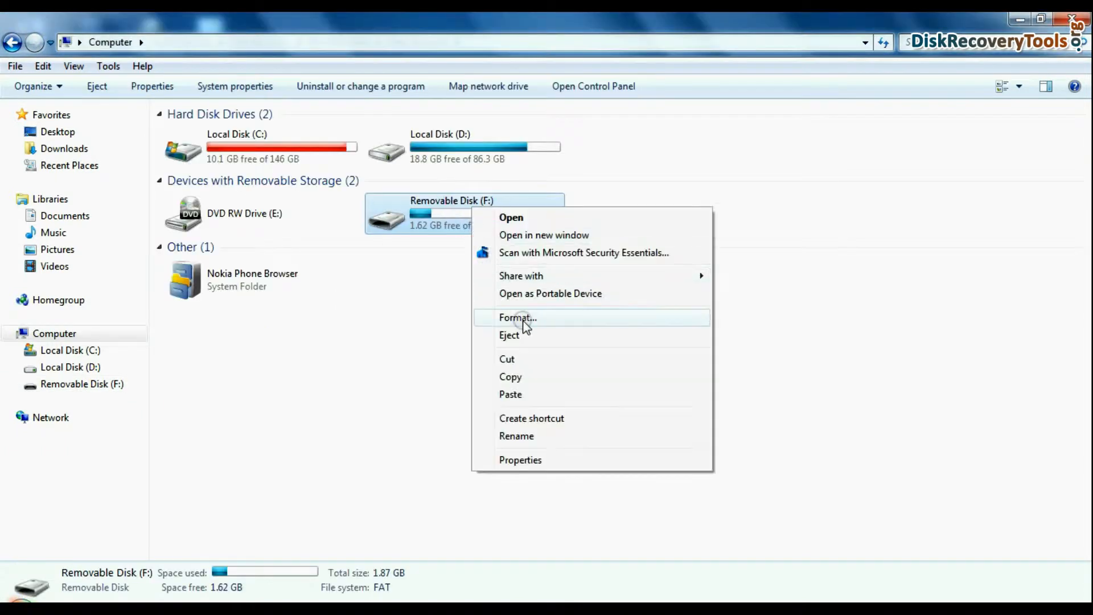
pyautogui.click(517, 318)
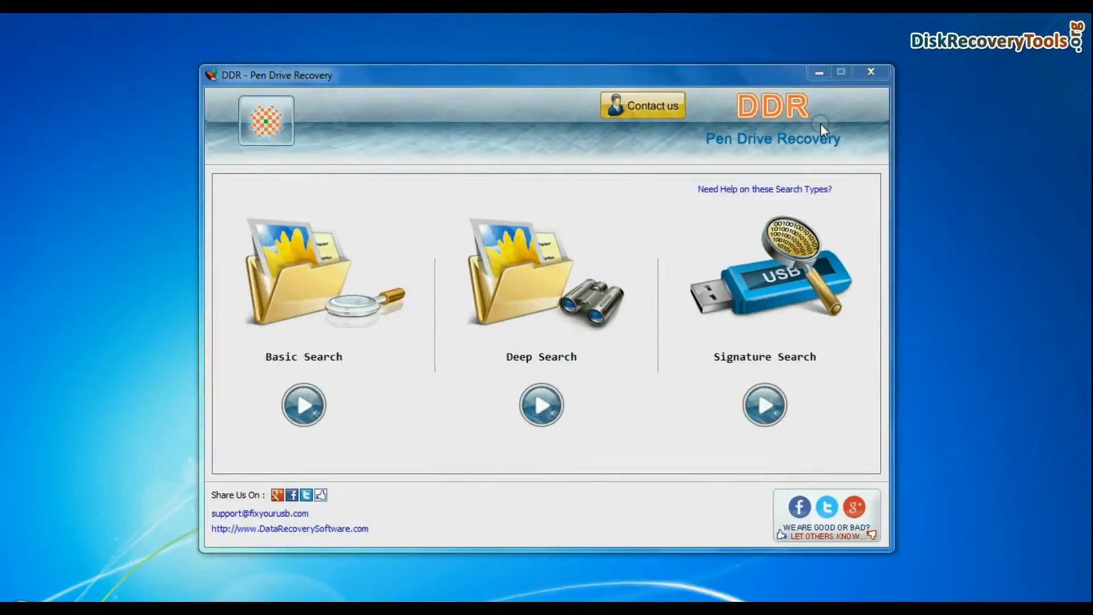
pyautogui.moveTo(840, 151)
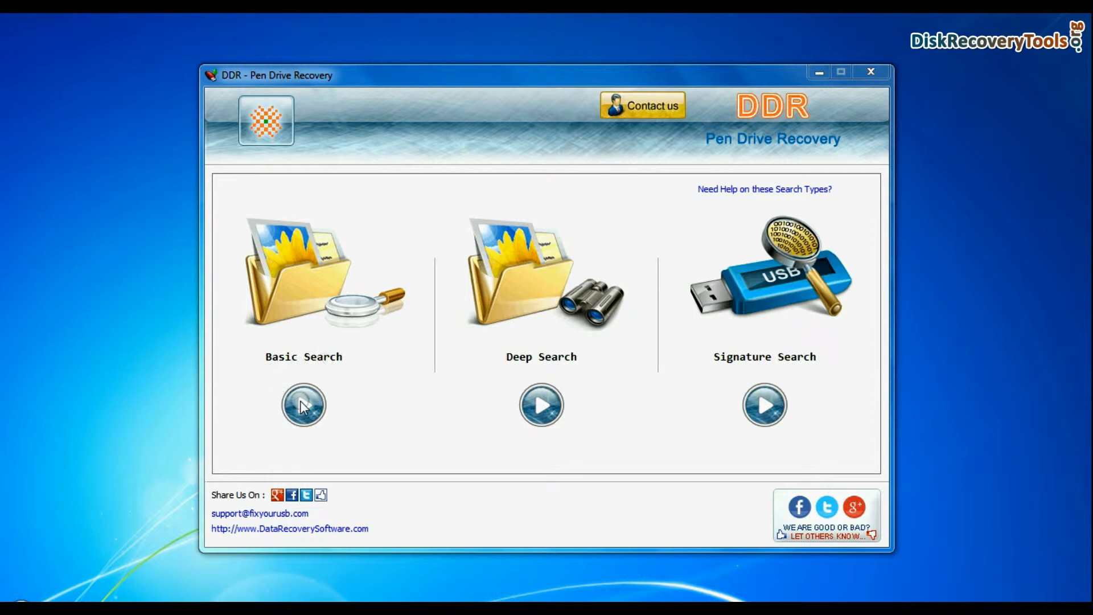
pyautogui.click(303, 406)
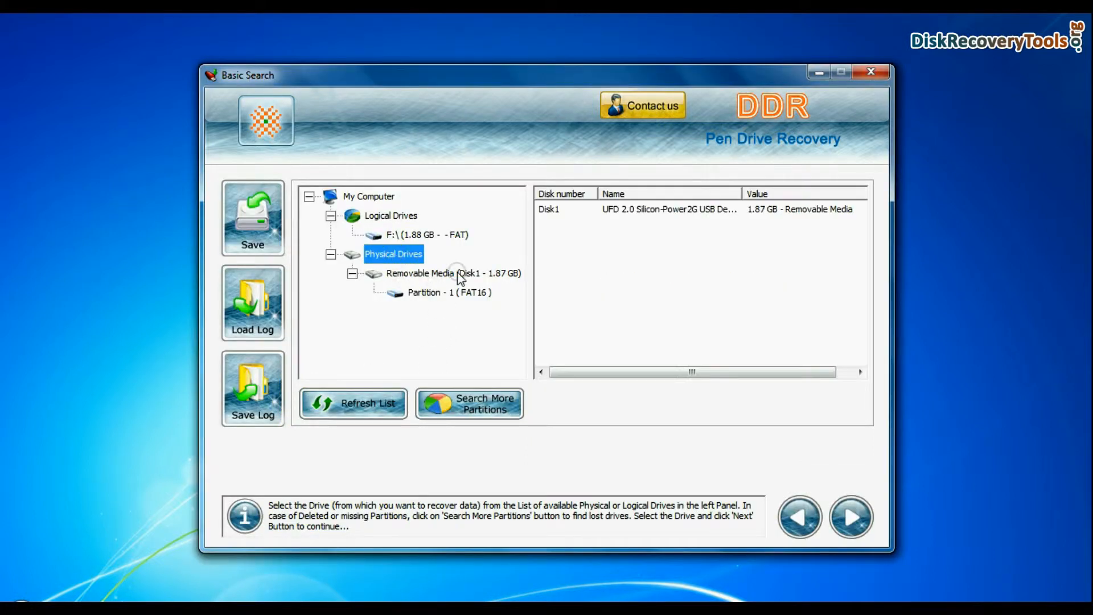
pyautogui.click(449, 292)
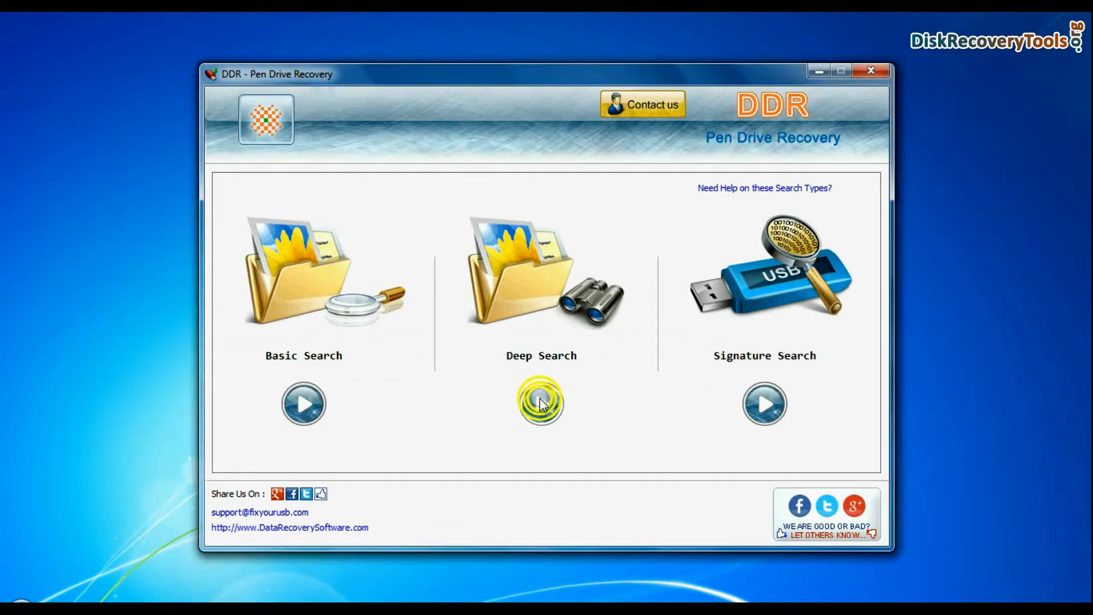
# Start a Deep Search and select Partition - 1 (FAT16) of the pen drive for scanning.
pyautogui.click(541, 402)
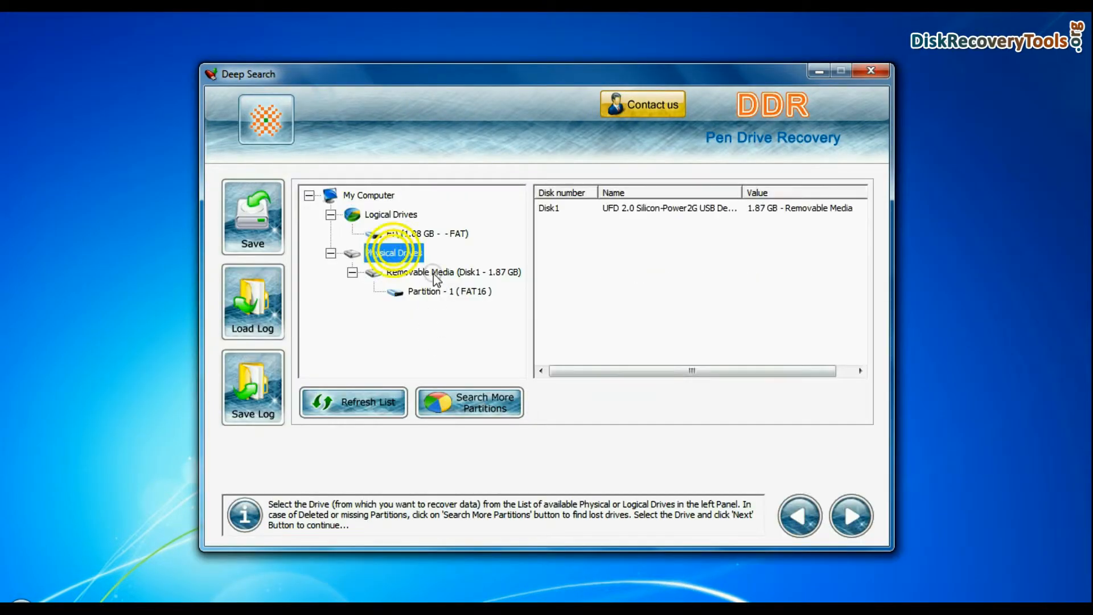
pyautogui.click(448, 291)
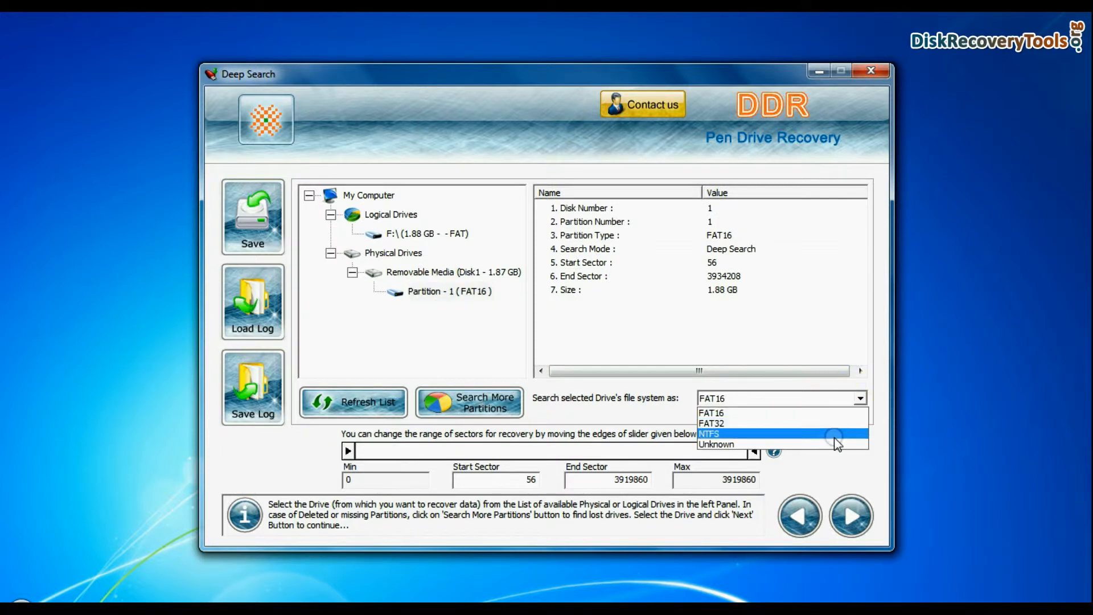
pyautogui.moveTo(827, 419)
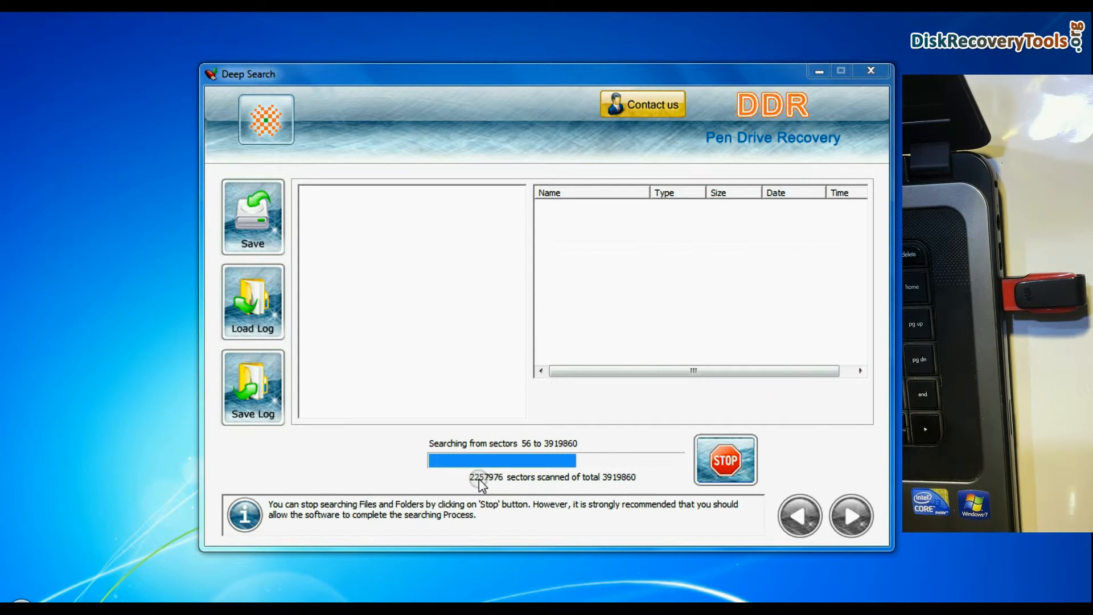
pyautogui.moveTo(533, 383)
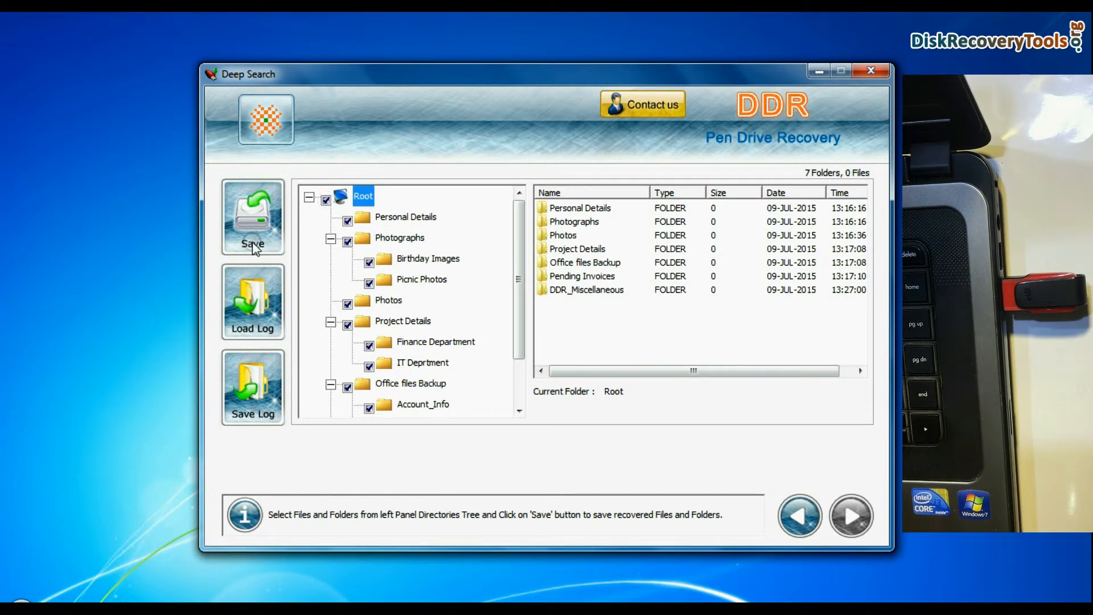
# Save the recovered folders to D:\Data Recovery\Recovered Data, acknowledging the destination-drive advice.
pyautogui.click(253, 217)
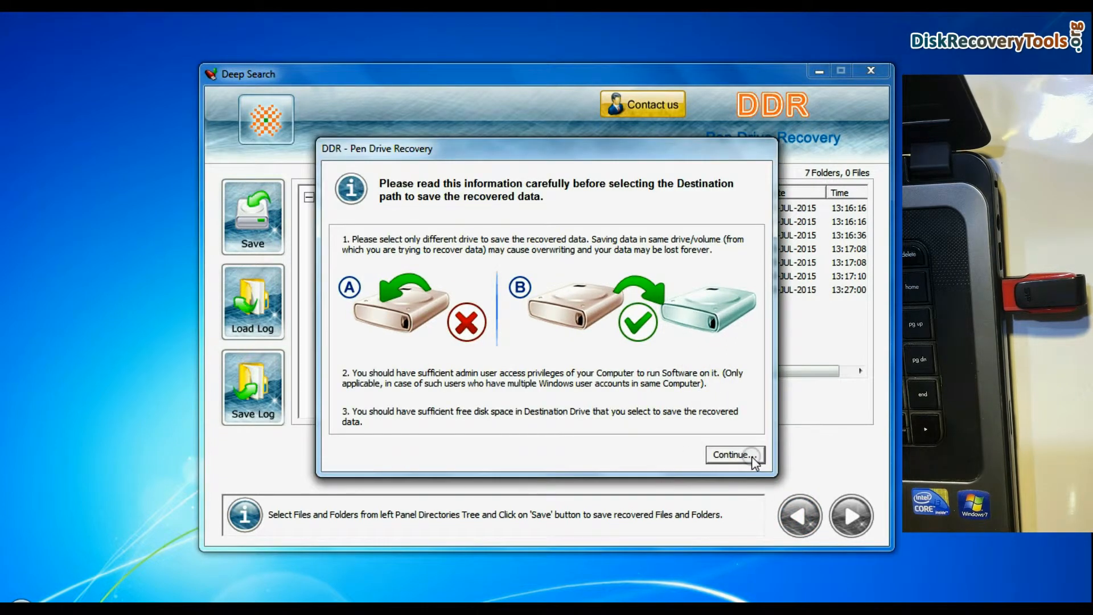
pyautogui.click(732, 455)
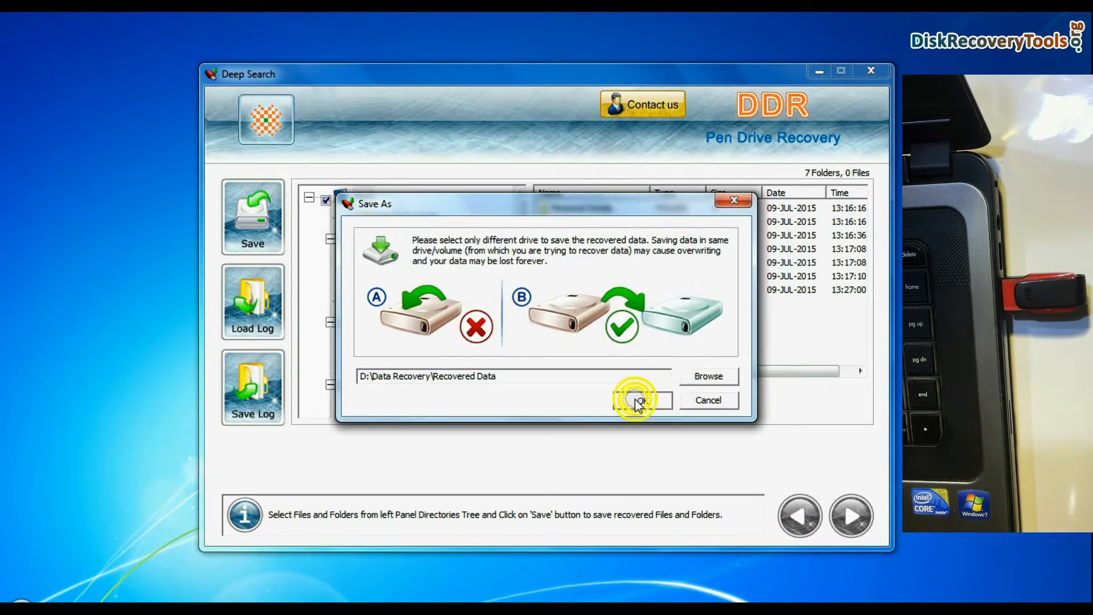
pyautogui.click(637, 400)
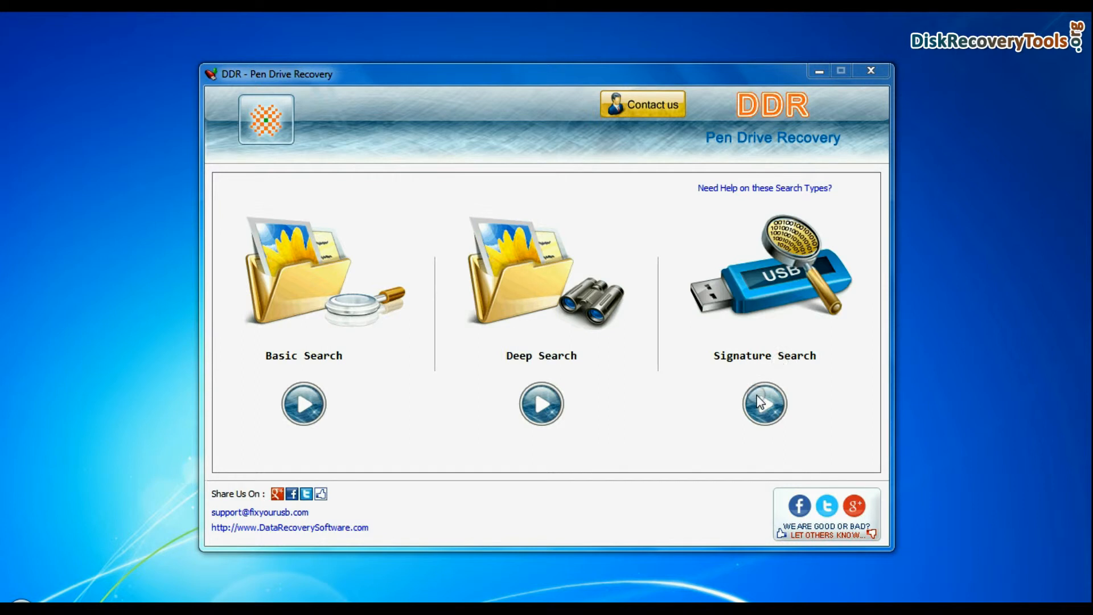
# Start a Signature Search on Partition - 1 (FAT16) and proceed to file-type selection.
pyautogui.click(763, 403)
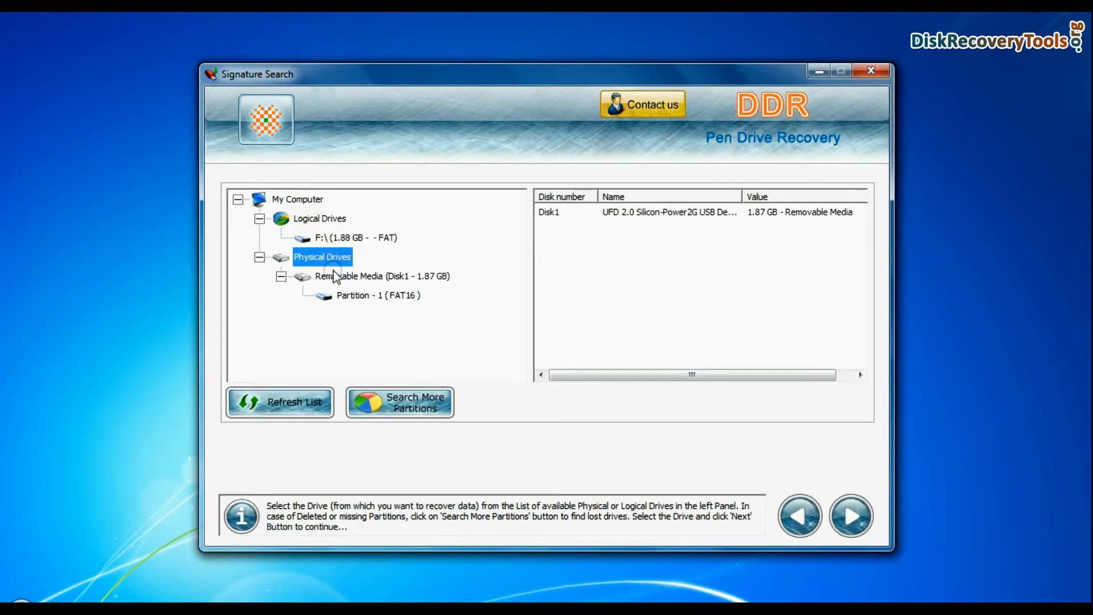
pyautogui.click(377, 295)
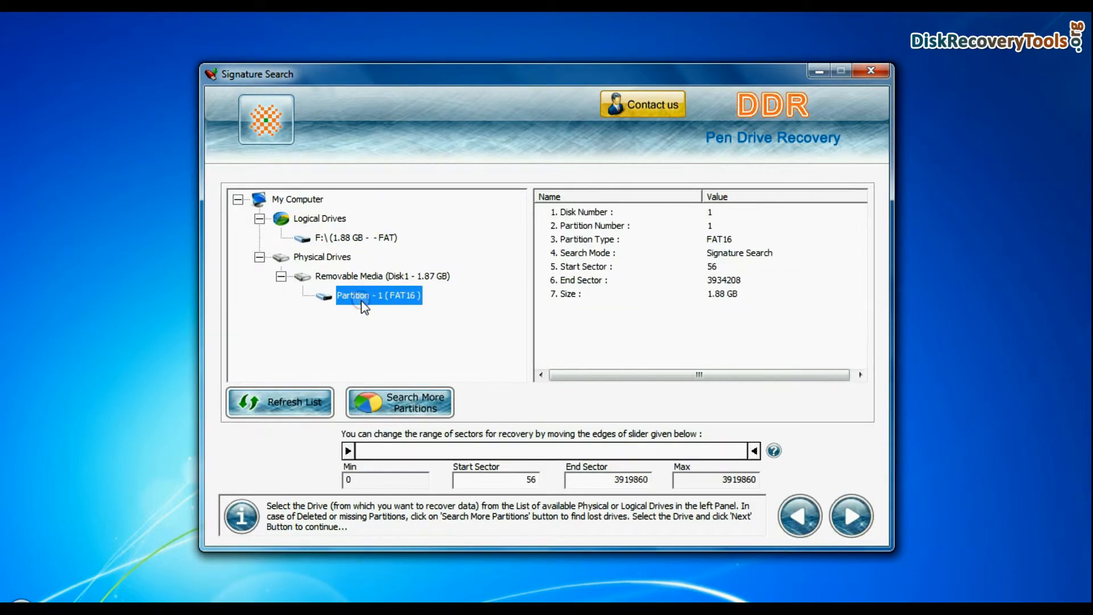
pyautogui.click(852, 516)
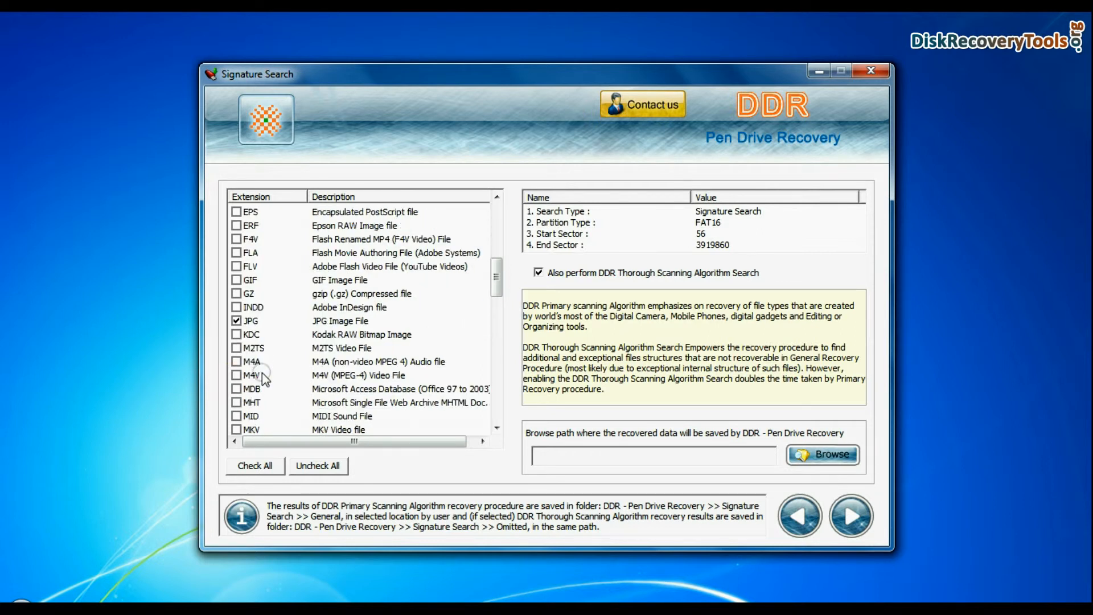
# Set the destination to D:\Data Recovery\Recovered Data and begin the signature scan for JPG and XLSX files.
pyautogui.scroll(-3)
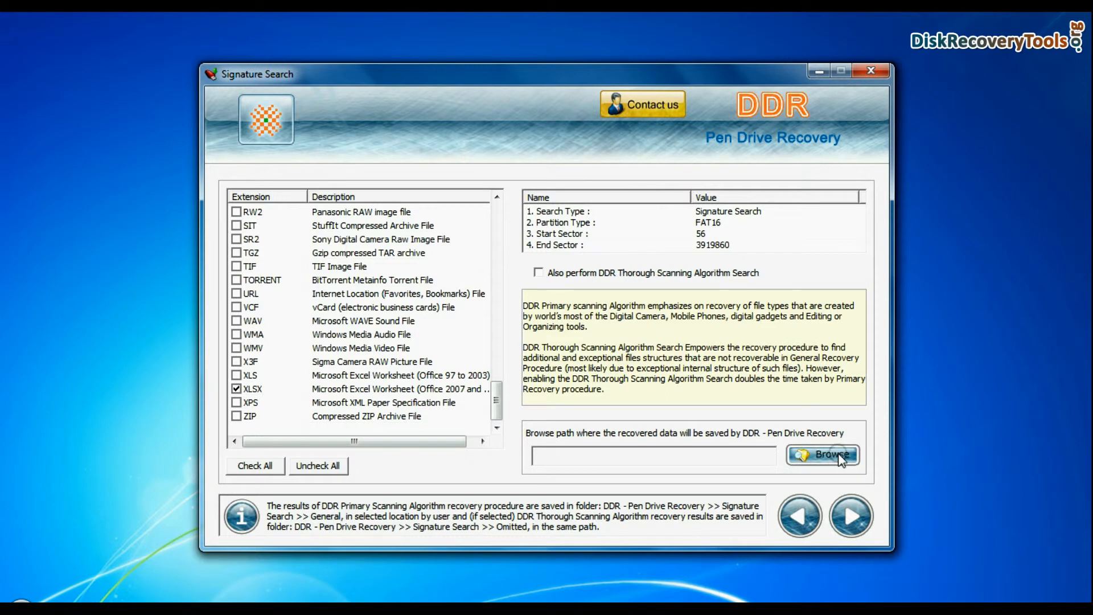
pyautogui.click(822, 456)
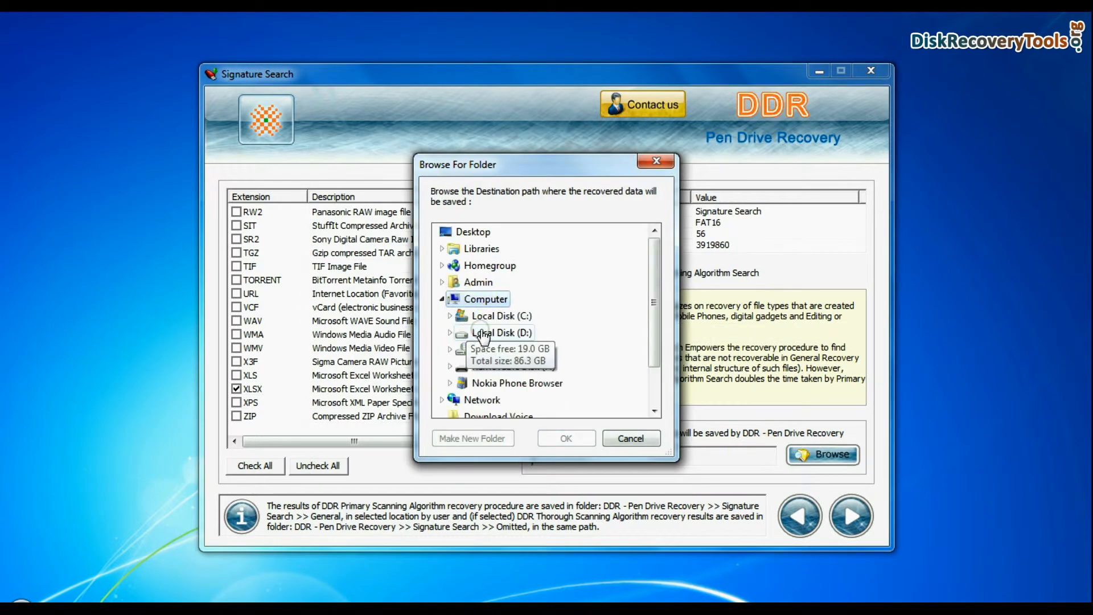
pyautogui.click(568, 438)
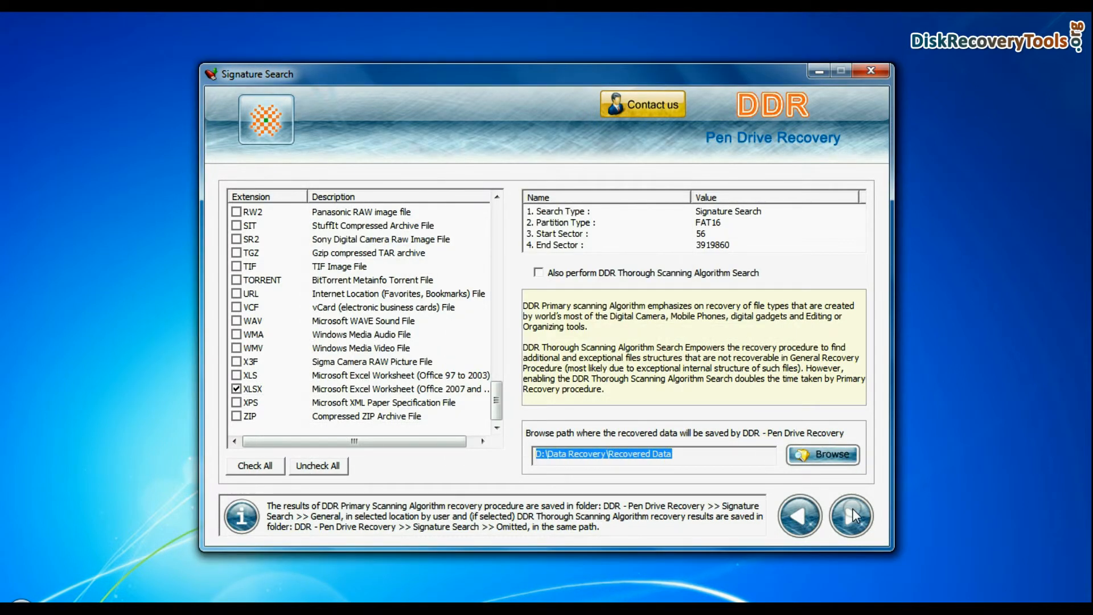
pyautogui.click(849, 517)
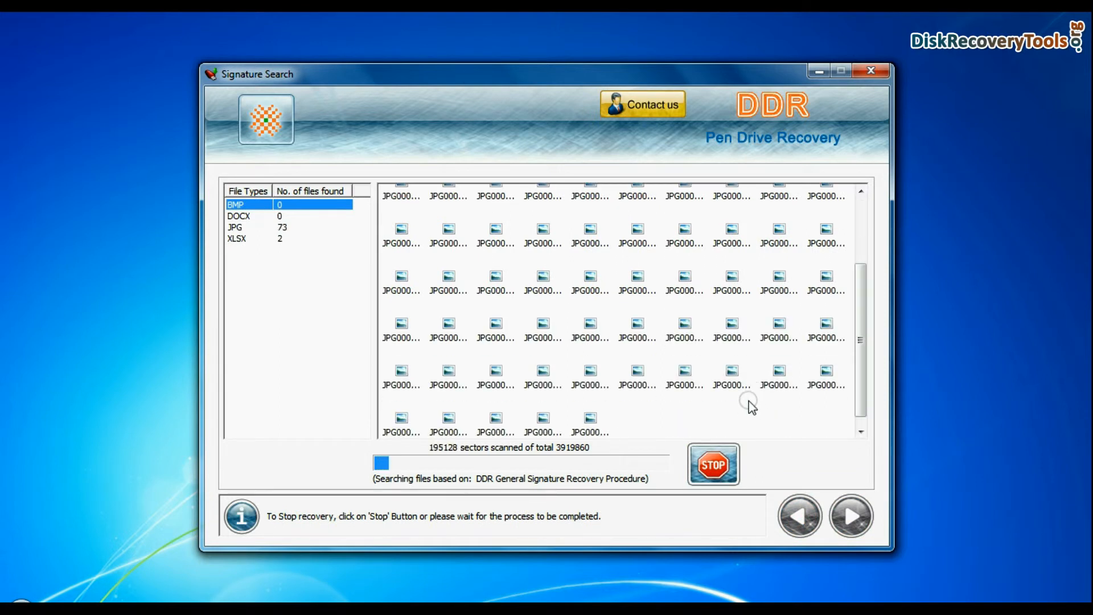